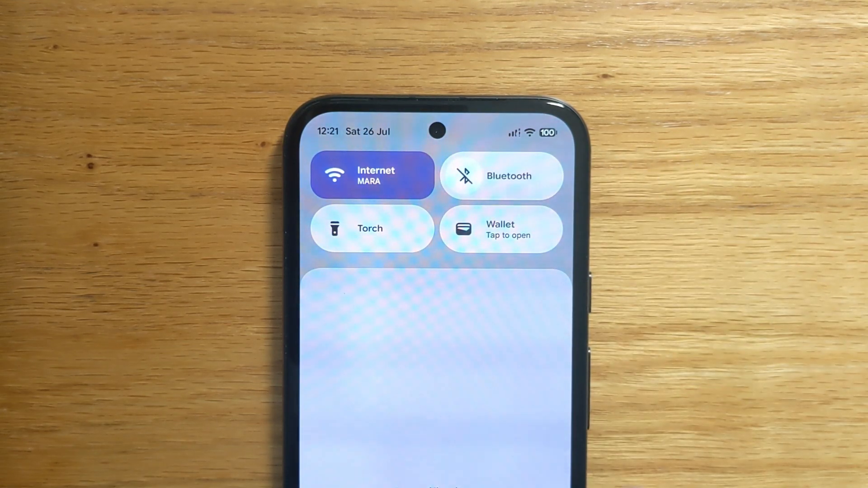
Dismiss the Quick Settings panel and return to the launcher's app list.
{"action": "scroll", "scroll_direction": "down", "scroll_amount": 3}
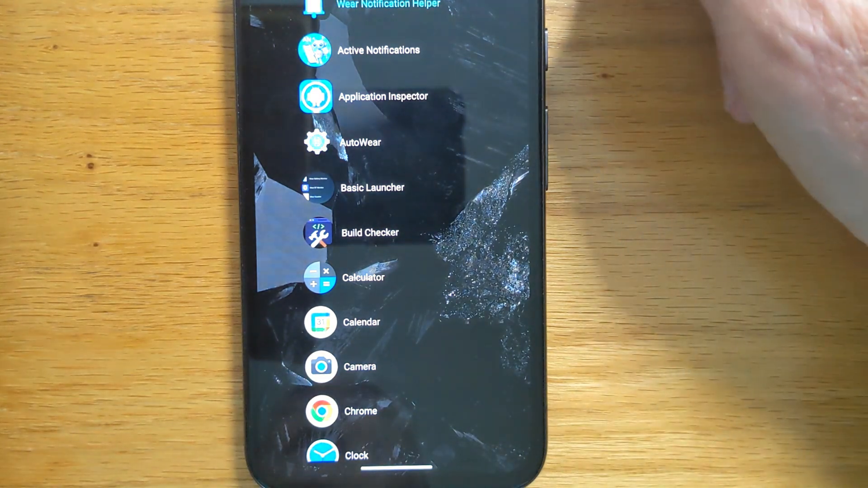
Scroll the app drawer toward Wear Notification Helper.
{"action": "scroll", "scroll_direction": "down", "scroll_amount": 3}
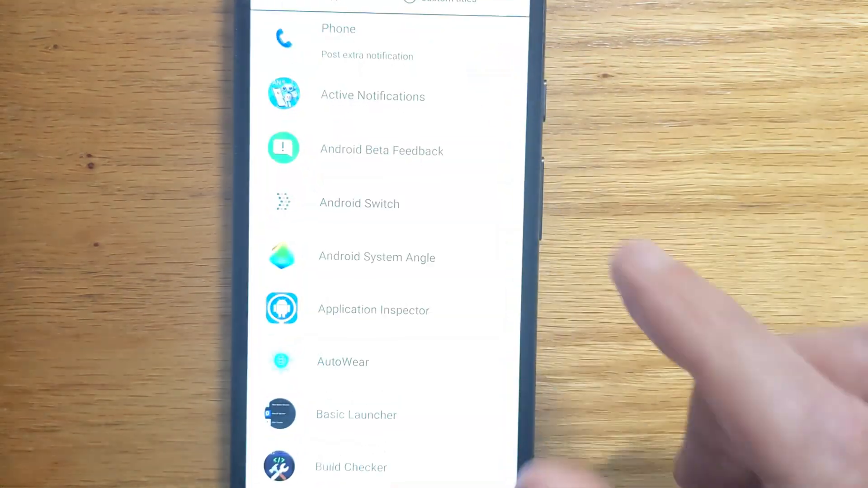
Enable 'Post extra notification on watch' for WhatsApp in the app list.
{"action": "scroll", "scroll_direction": "down", "scroll_amount": 3}
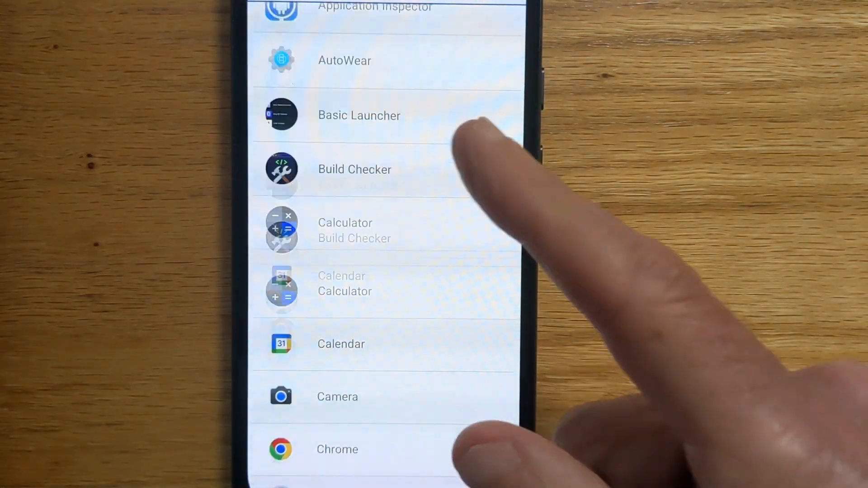
{"action": "scroll", "scroll_direction": "down", "scroll_amount": 3}
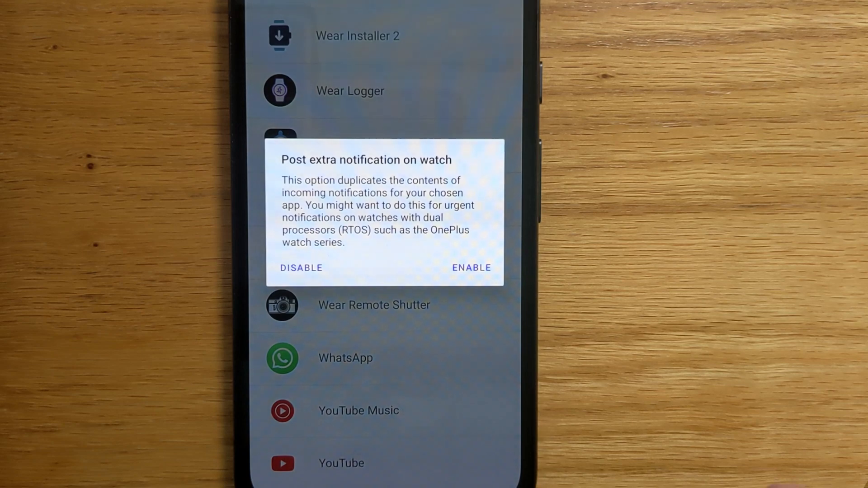
{"action": "left_click", "coordinate": [471, 267]}
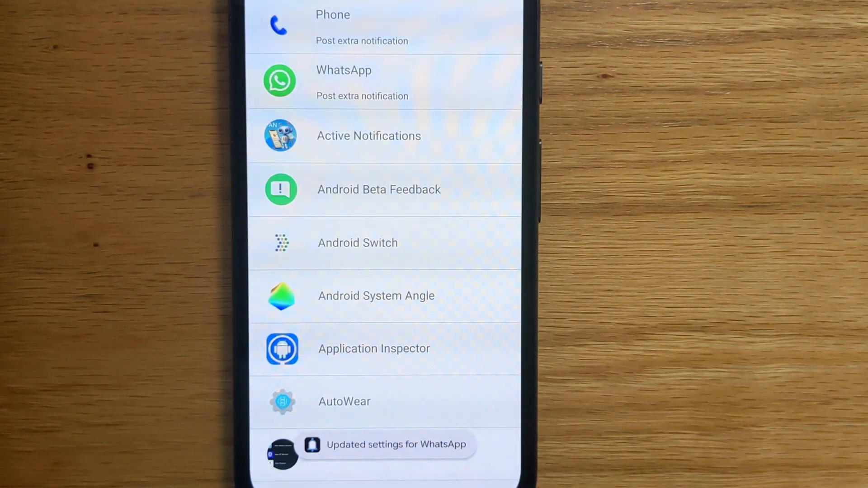